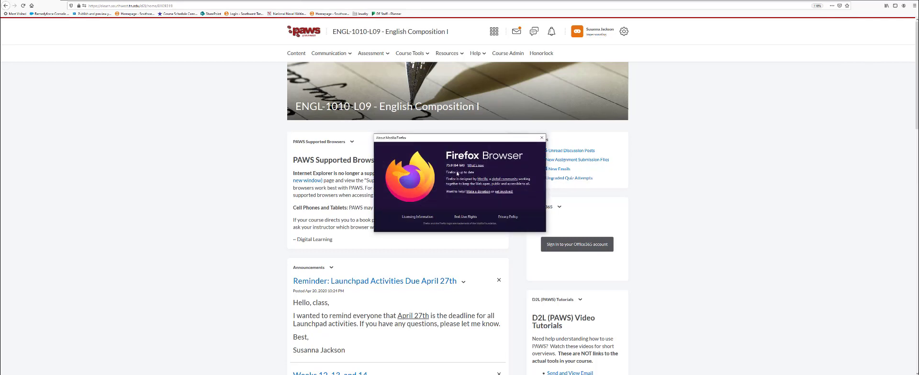
# Step: Close the About Mozilla Firefox window to return to the ENGL-1010-L09 homepage
pyautogui.click(540, 138)
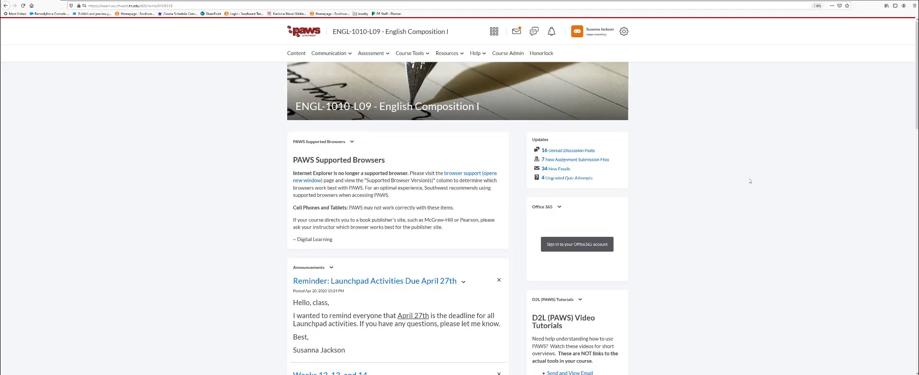
pyautogui.moveTo(312, 57)
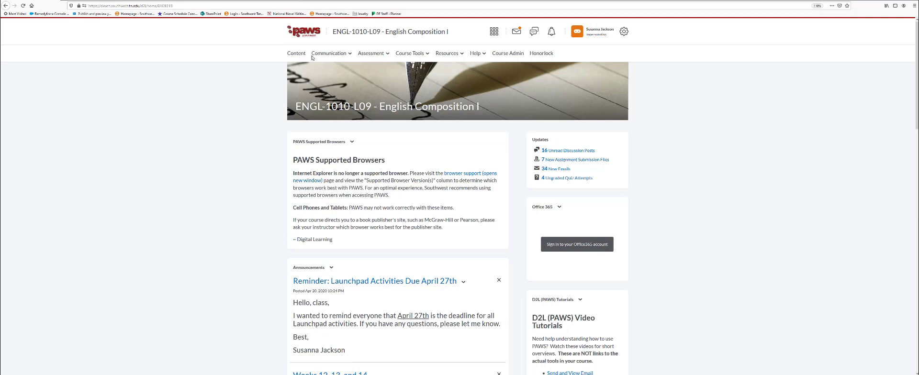
# Step: Go to Communication > Email and display the newest Digital Learning test message
pyautogui.click(329, 52)
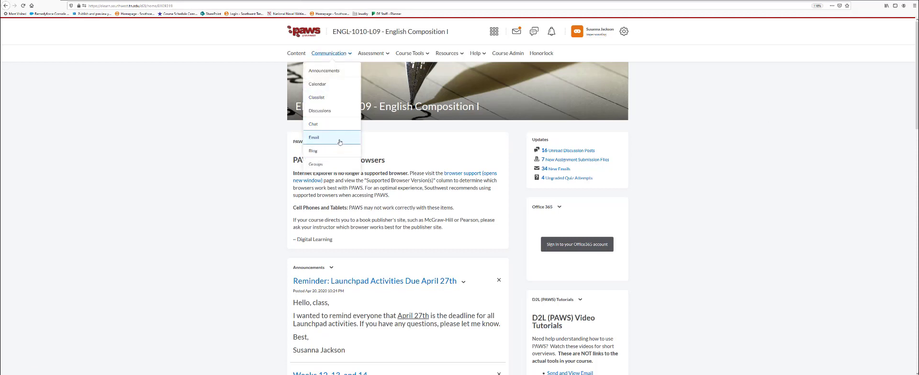
pyautogui.click(314, 137)
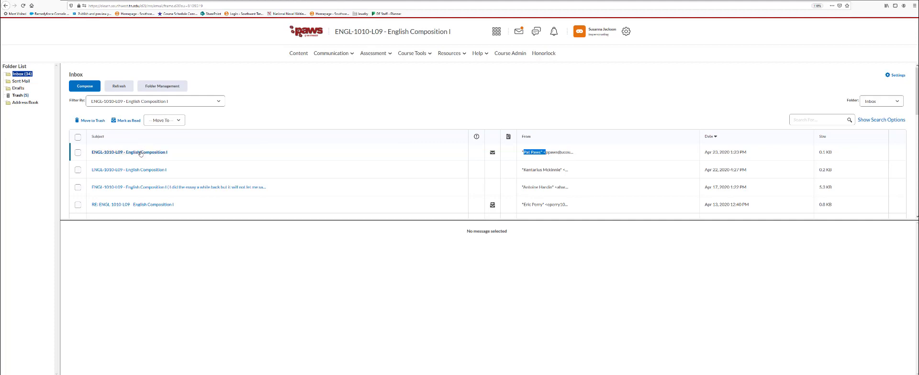
pyautogui.click(129, 152)
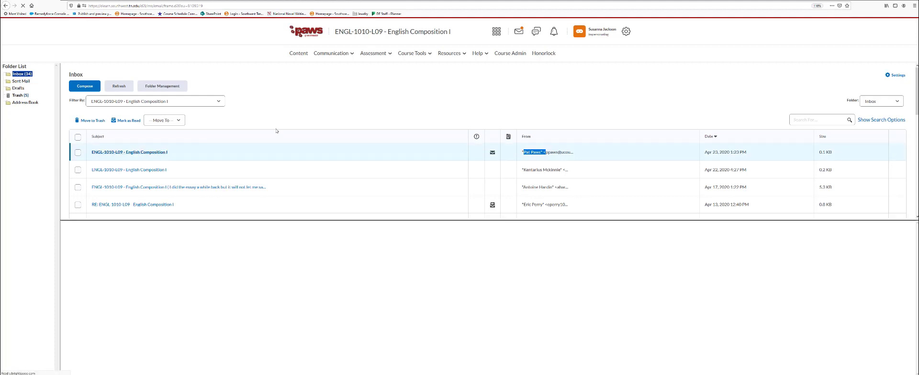
pyautogui.click(129, 152)
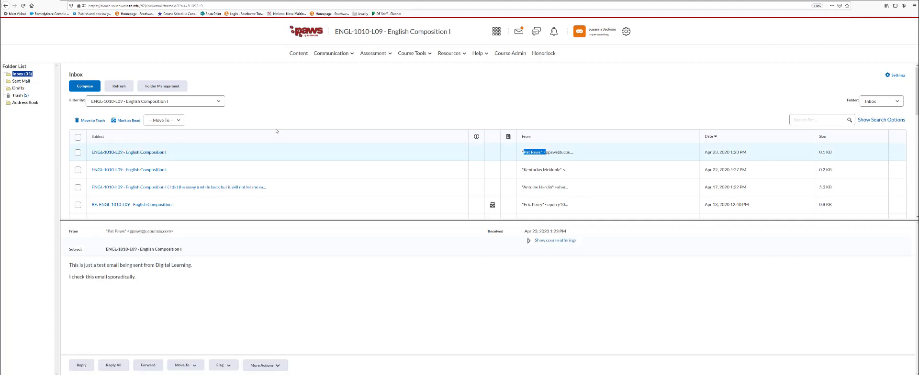
pyautogui.moveTo(427, 298)
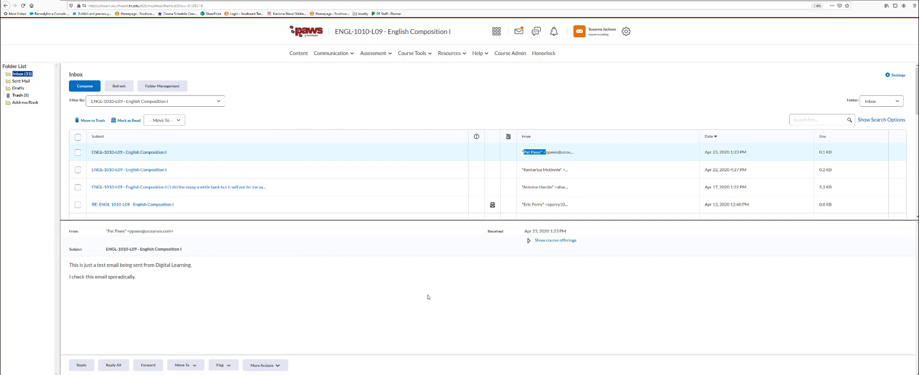
pyautogui.moveTo(357, 301)
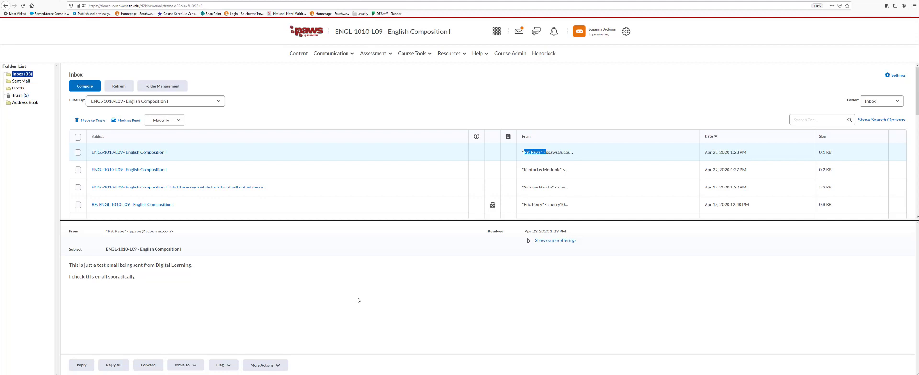
pyautogui.moveTo(117, 347)
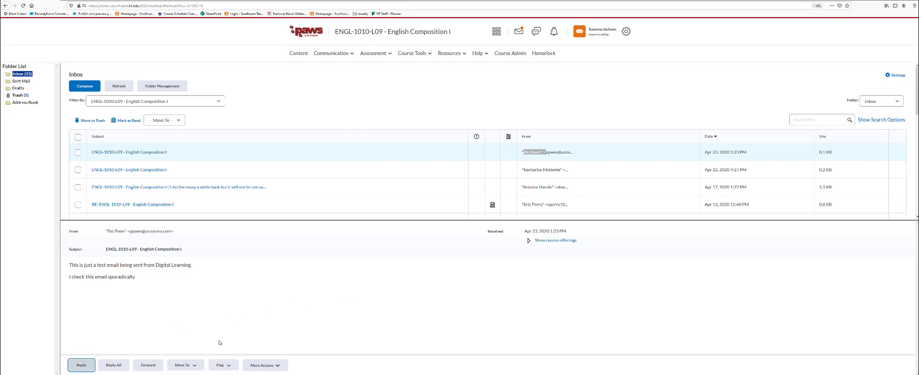
# Step: Reply to the test message with "Sending a reply." above the quoted original
pyautogui.click(81, 365)
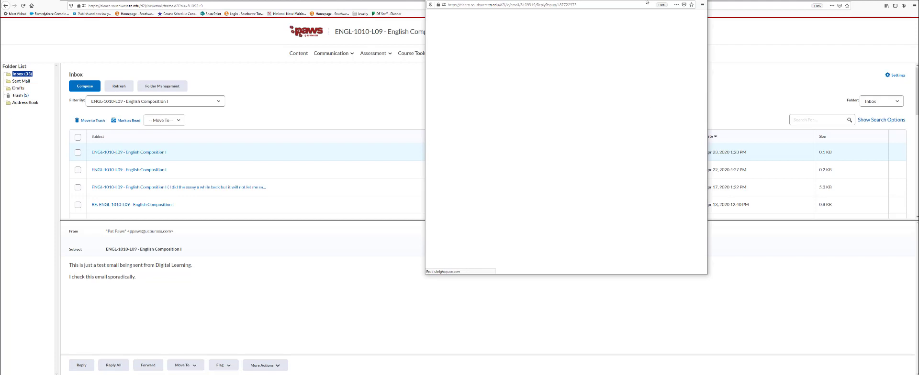
pyautogui.click(82, 366)
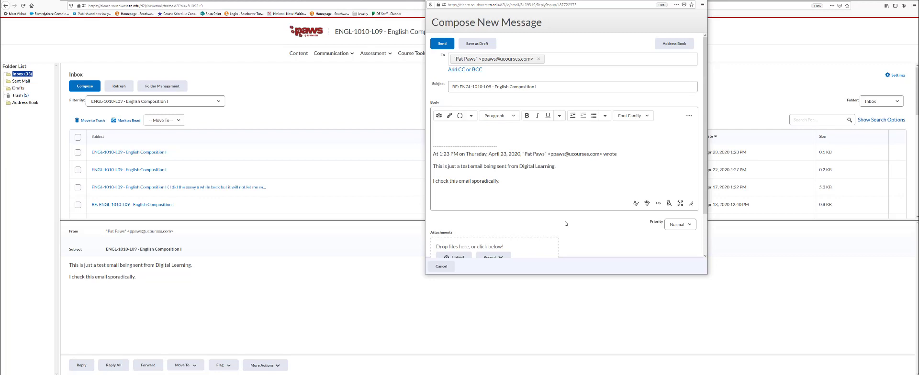
pyautogui.click(571, 86)
pyautogui.write('Sending')
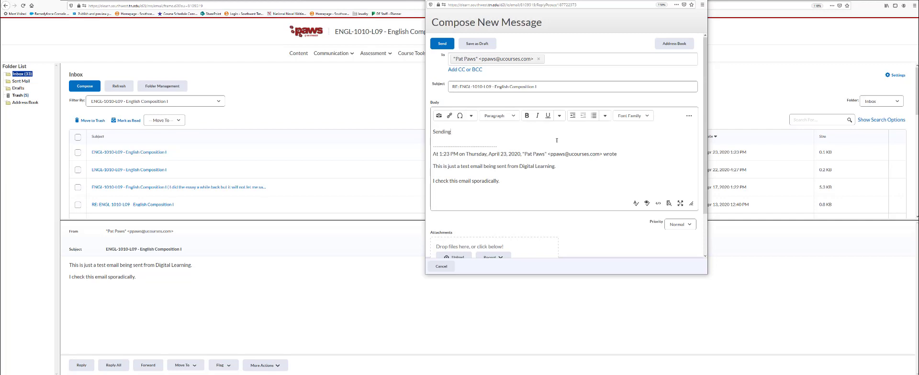
pyautogui.write('a reply.')
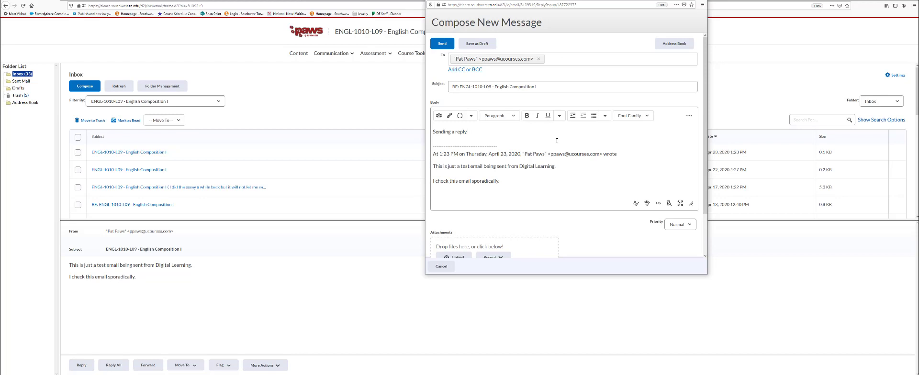
pyautogui.scroll(-3)
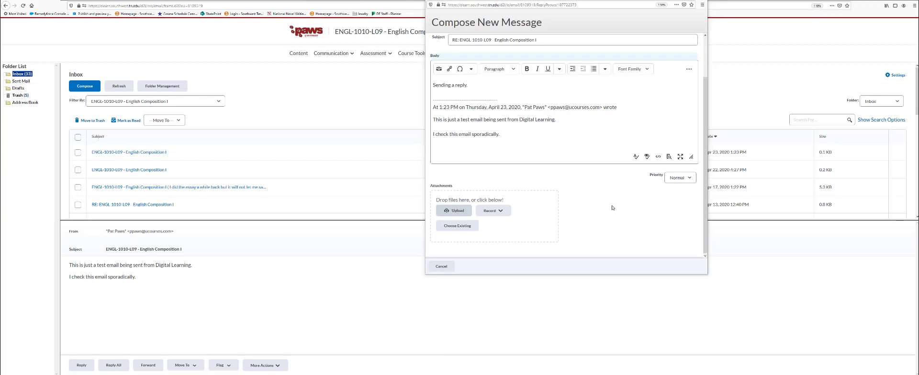
# Step: Upload SentMailDavis.png from the computer as an attachment to the reply
pyautogui.click(454, 211)
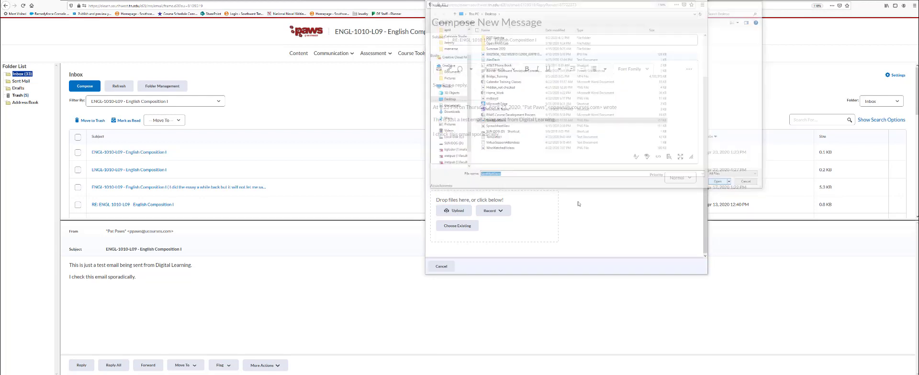
pyautogui.click(717, 181)
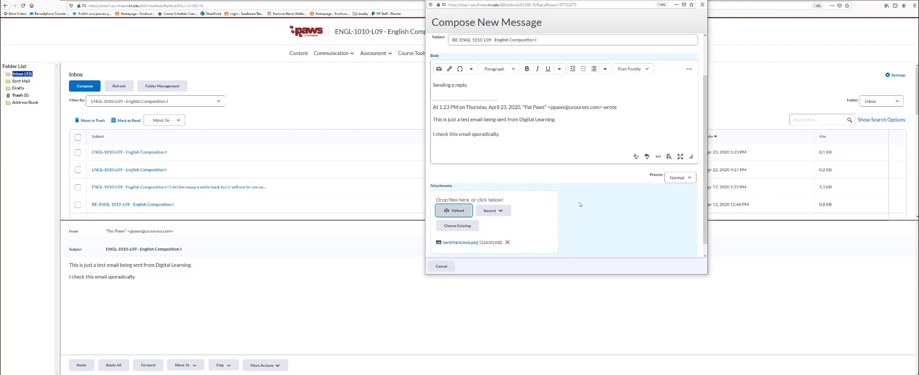
pyautogui.moveTo(460, 242)
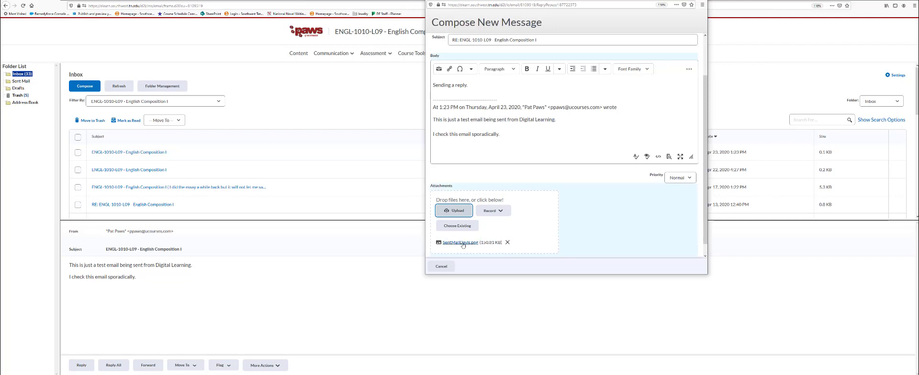
pyautogui.moveTo(596, 248)
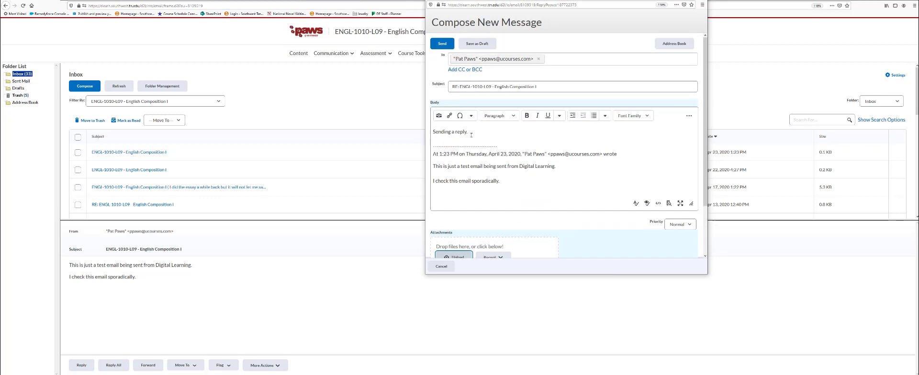
# Step: Send the reply with its attached image, returning to the course inbox
pyautogui.tripleClick(450, 131)
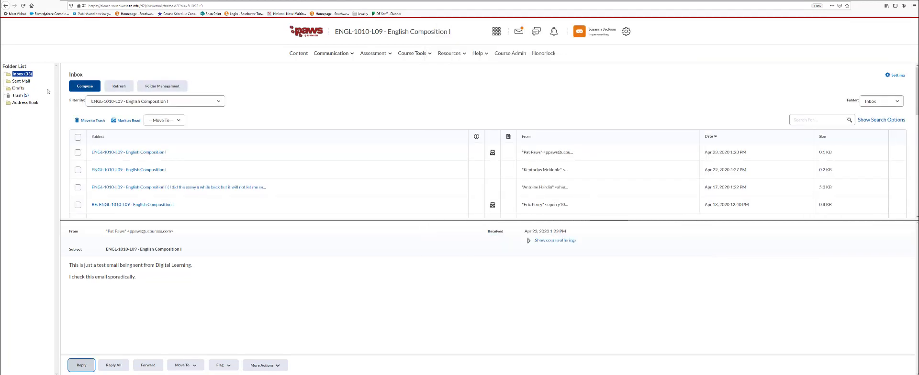
# Step: View the RE: ENGL-1010-L09 reply in Sent Mail to confirm its text and attachment
pyautogui.click(20, 81)
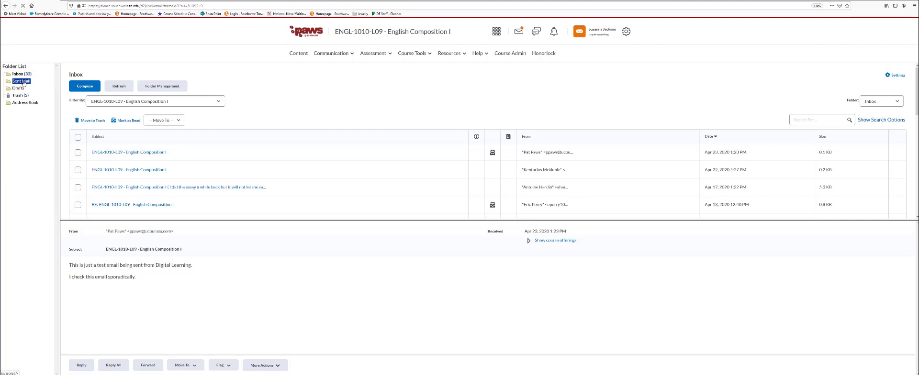
pyautogui.click(20, 81)
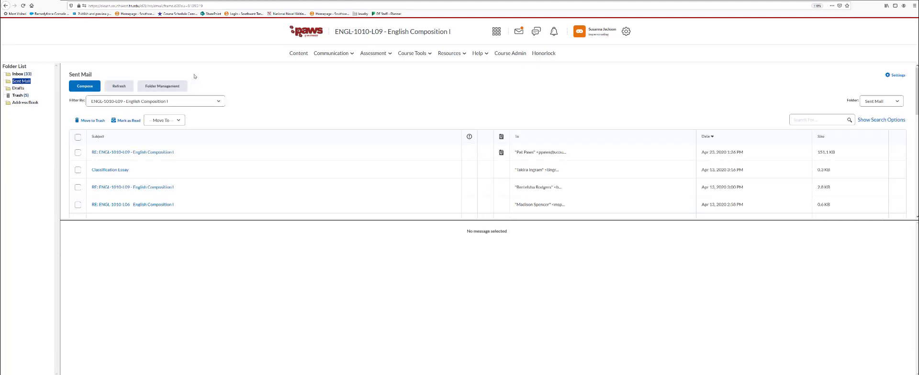
pyautogui.moveTo(455, 161)
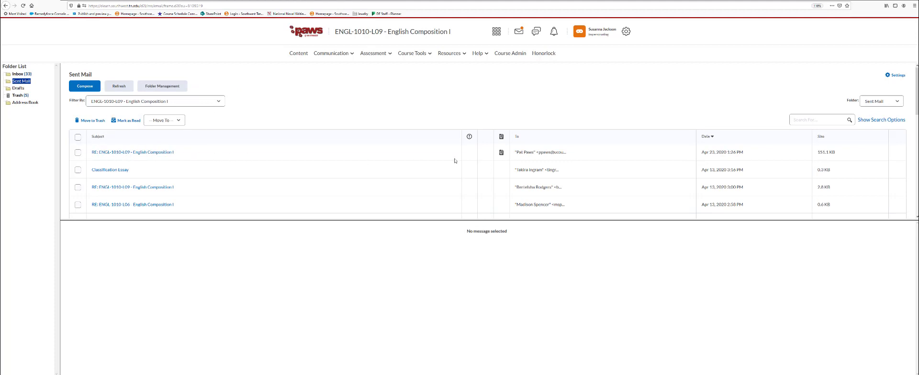
pyautogui.doubleClick(540, 153)
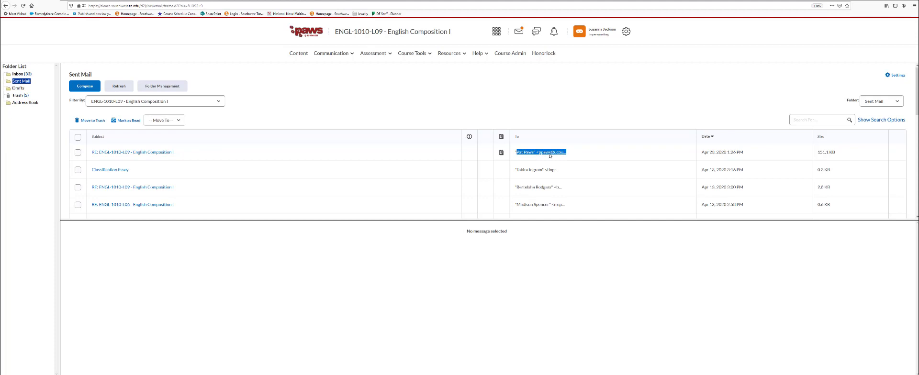
pyautogui.moveTo(204, 132)
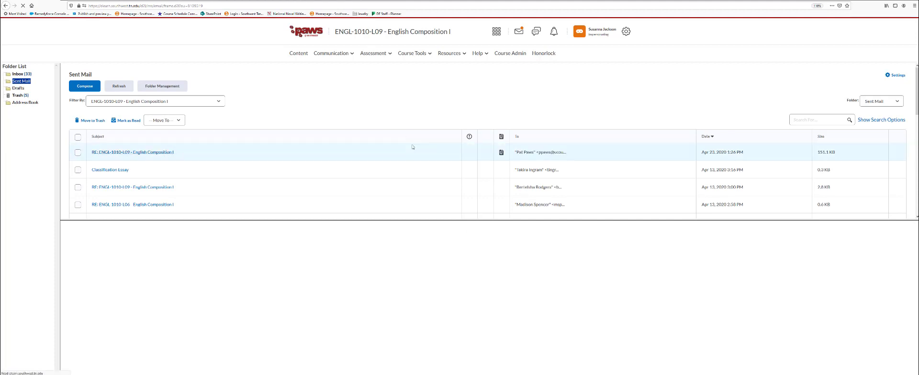
pyautogui.click(133, 153)
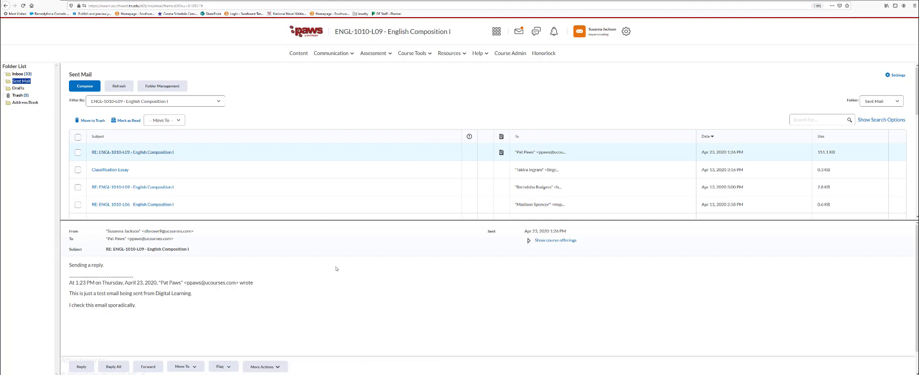
pyautogui.moveTo(354, 288)
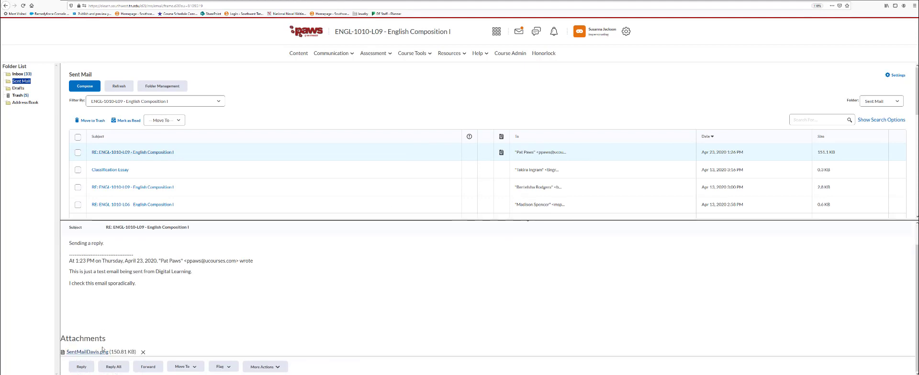
pyautogui.moveTo(328, 302)
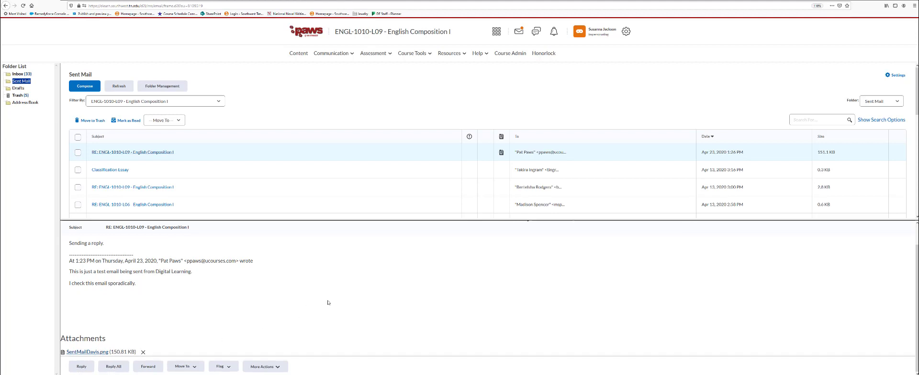